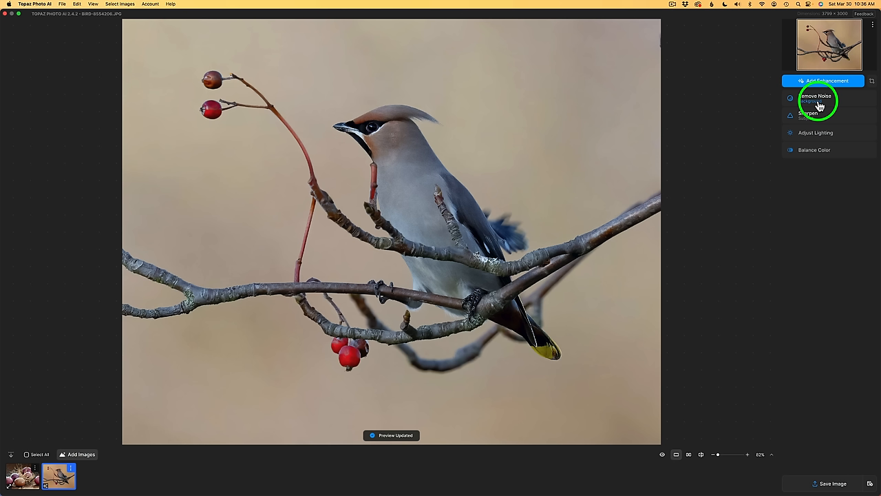
{"action": "mouse_move", "coordinate": [815, 135]}
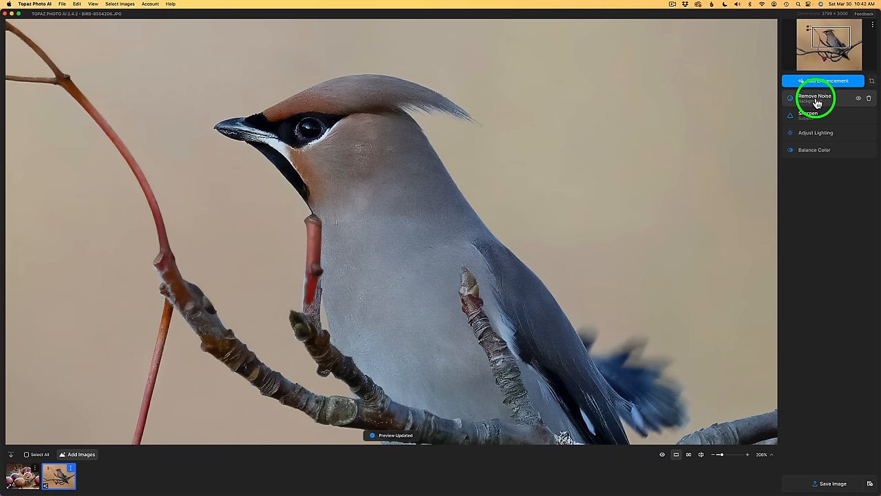
{"action": "mouse_move", "coordinate": [806, 165]}
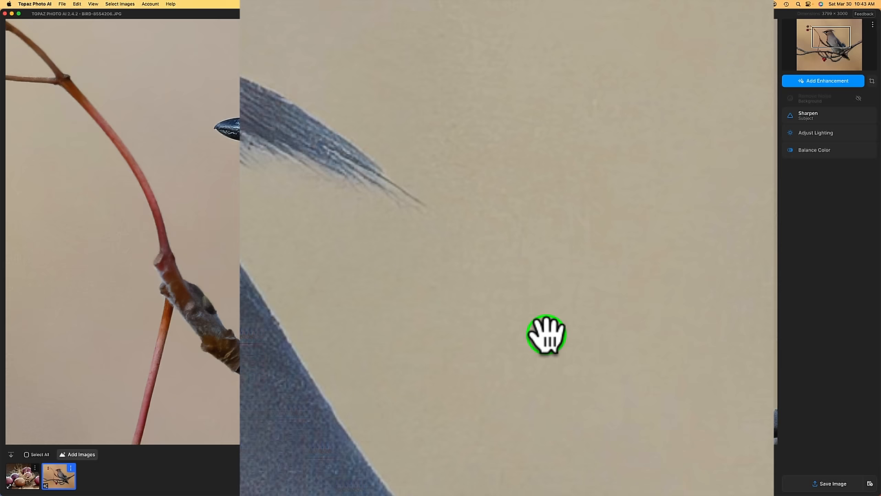
Toggle an enhancement's visibility so only Remove Noise and Sharpen stay active.
{"action": "left_click", "coordinate": [838, 102]}
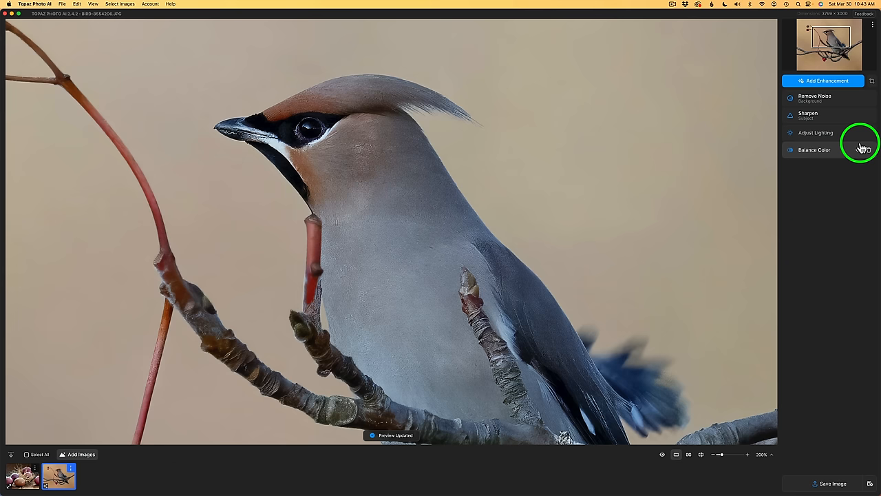
{"action": "mouse_move", "coordinate": [711, 110]}
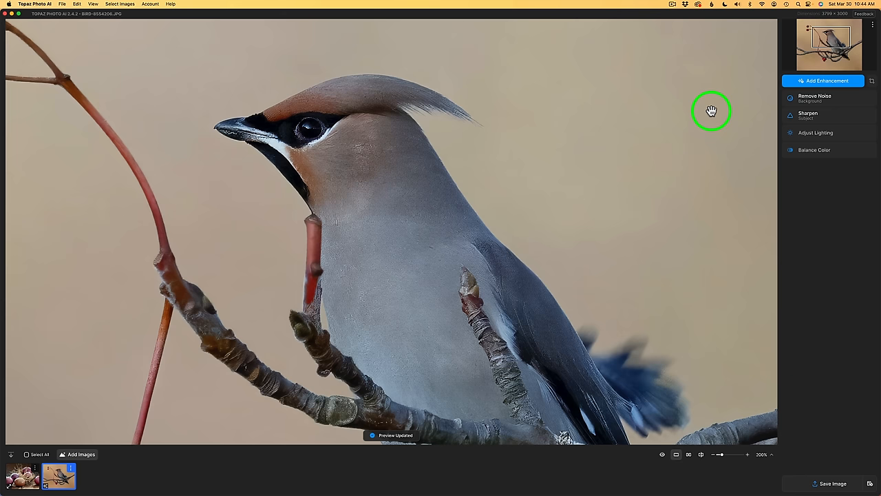
{"action": "mouse_move", "coordinate": [806, 187]}
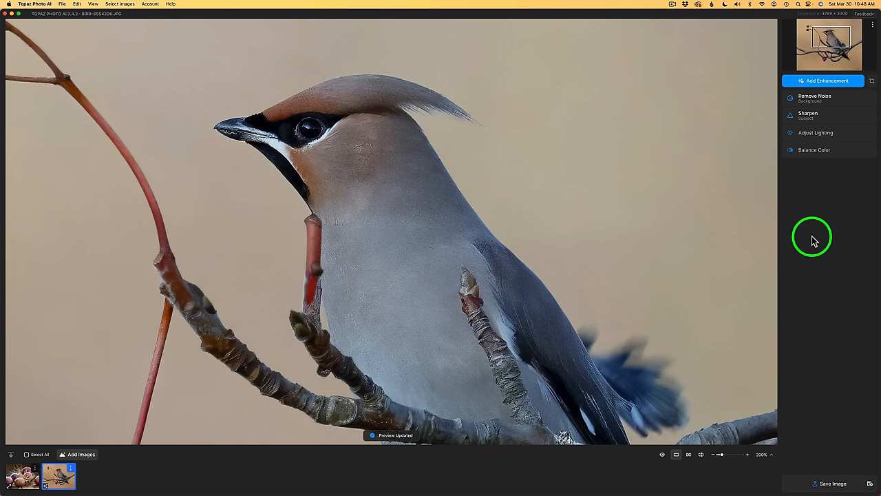
{"action": "mouse_move", "coordinate": [825, 103]}
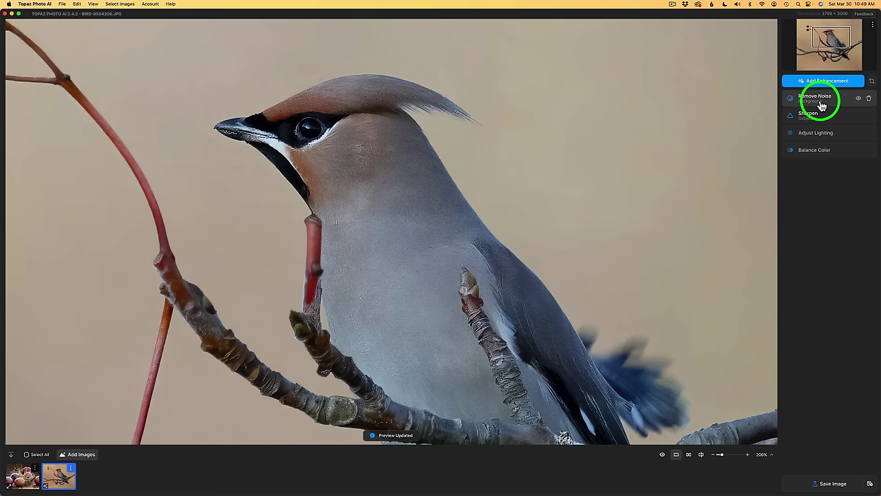
Show the Remove Noise model and strength settings for the waxwing.
{"action": "left_click", "coordinate": [823, 99]}
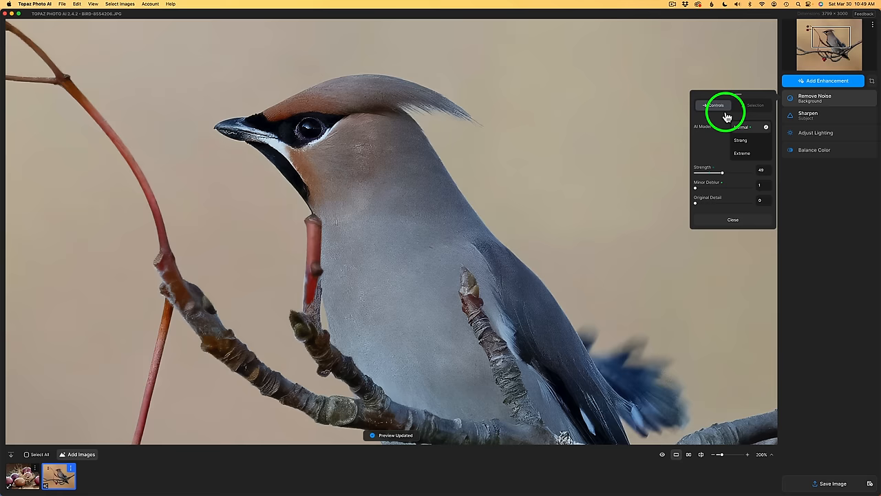
Review the denoised background mask under Selection, return to Controls and close Remove Noise.
{"action": "left_click", "coordinate": [755, 104]}
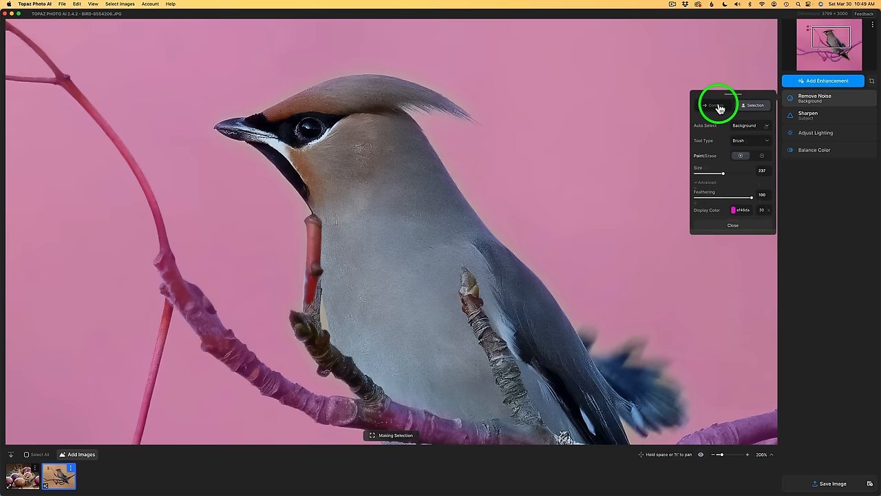
{"action": "left_click", "coordinate": [818, 113]}
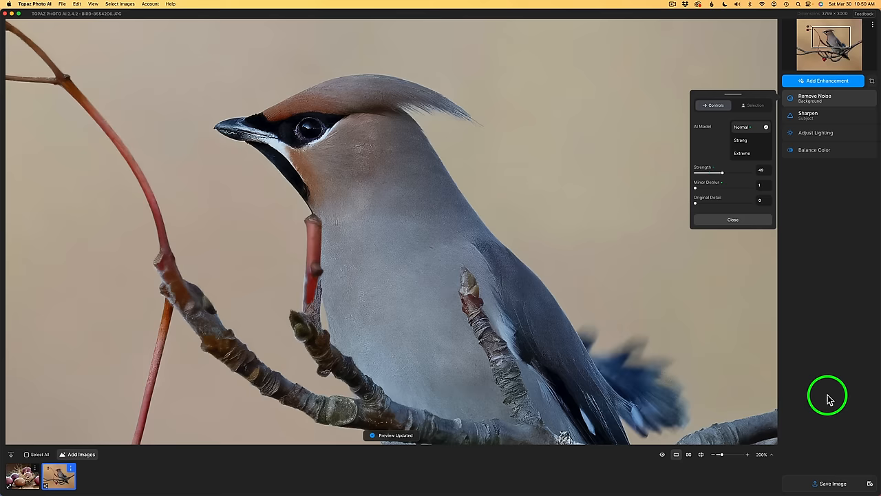
{"action": "left_click", "coordinate": [733, 219]}
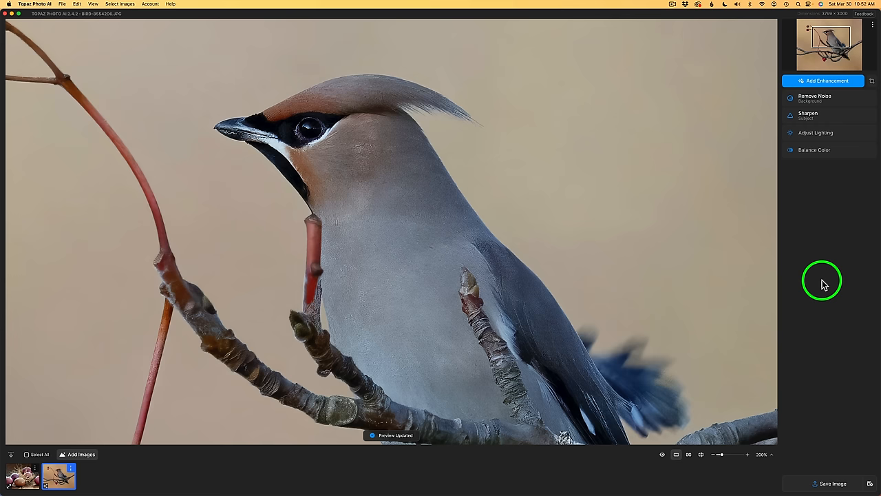
{"action": "left_click", "coordinate": [808, 115]}
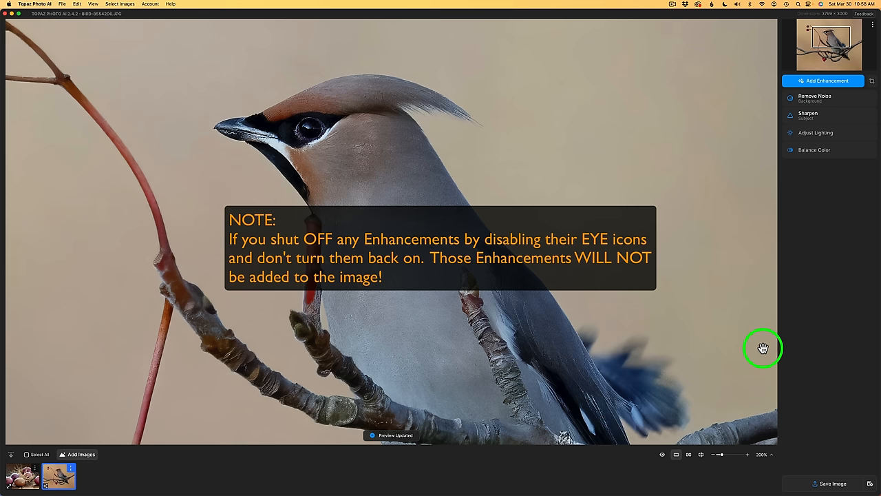
Load the egg photo from the filmstrip with its Upscale enhancement.
{"action": "left_click", "coordinate": [19, 473]}
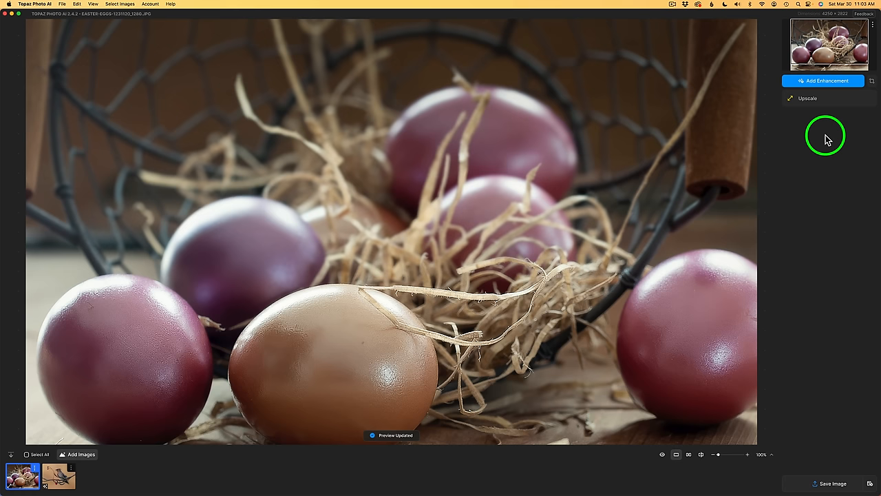
{"action": "left_click", "coordinate": [807, 98]}
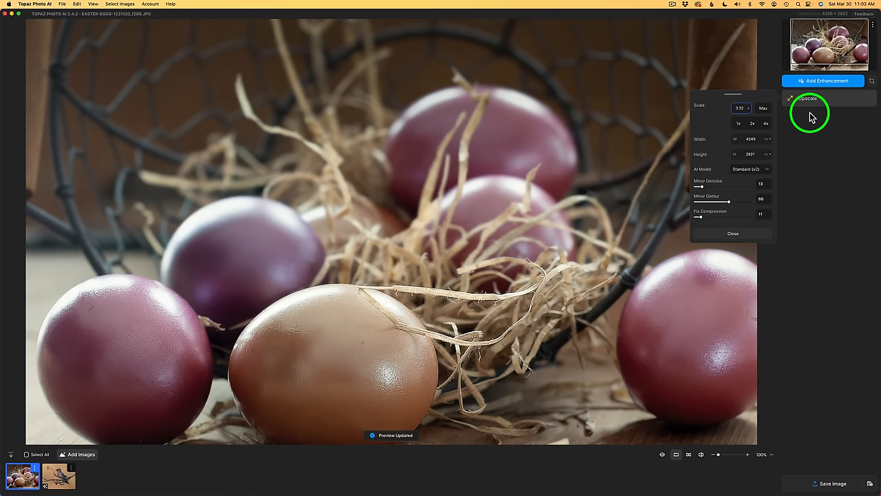
{"action": "left_click", "coordinate": [862, 100]}
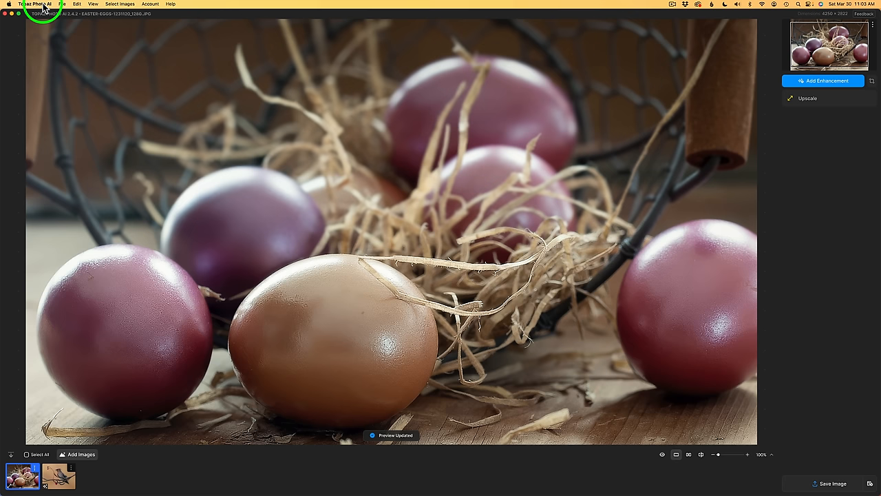
Enable Update Zoom After Upscaling in General preferences and save.
{"action": "left_click", "coordinate": [34, 4]}
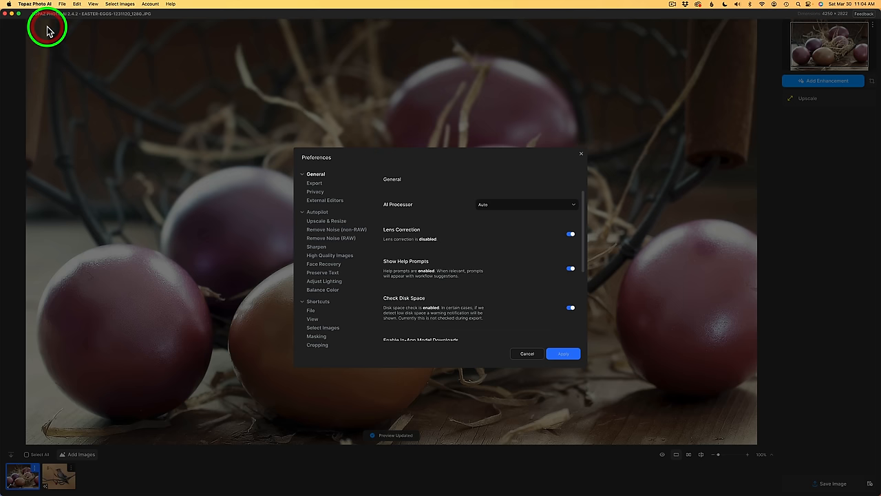
{"action": "scroll", "scroll_direction": "down", "scroll_amount": 3}
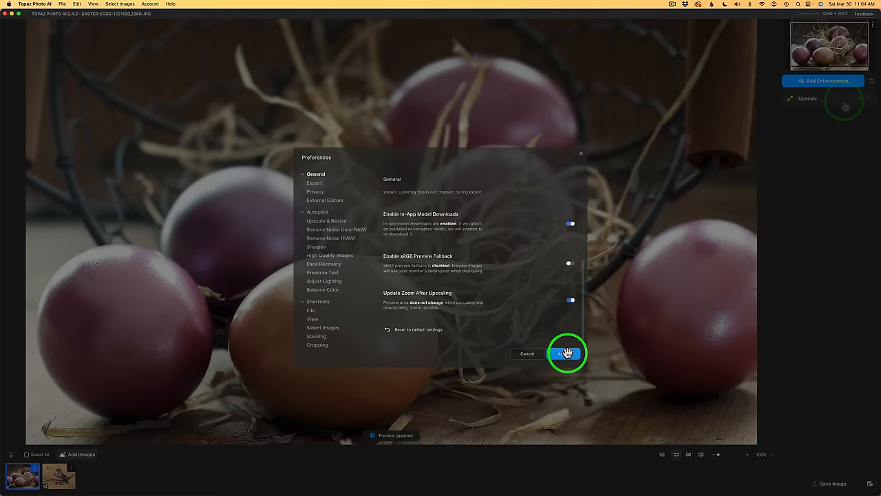
{"action": "left_click", "coordinate": [566, 352]}
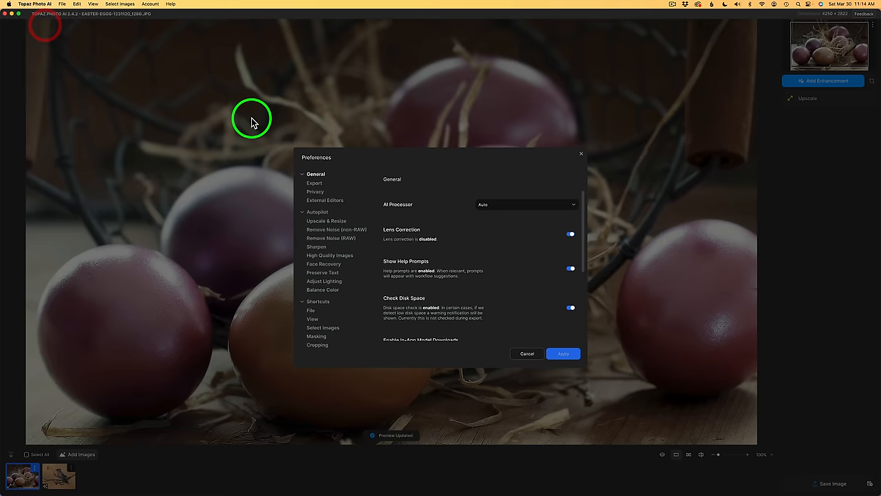
{"action": "left_click", "coordinate": [526, 352]}
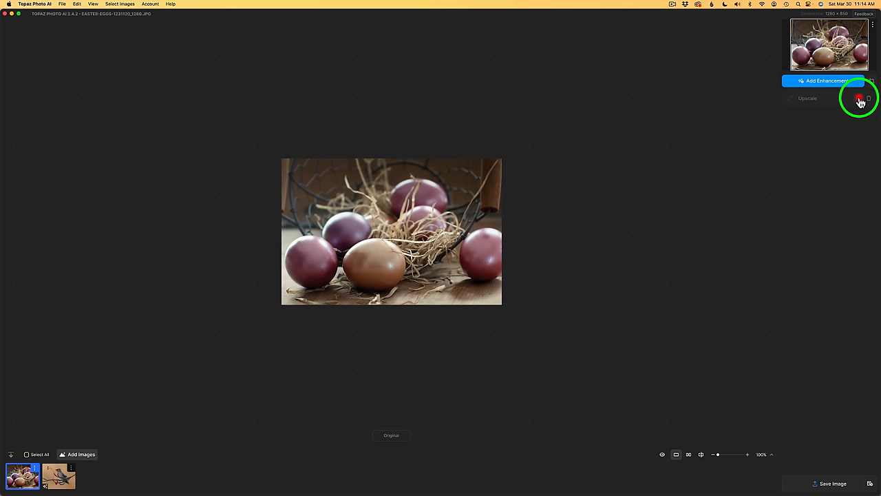
Toggle Upscale off and on so the egg preview re-renders.
{"action": "left_click", "coordinate": [860, 98]}
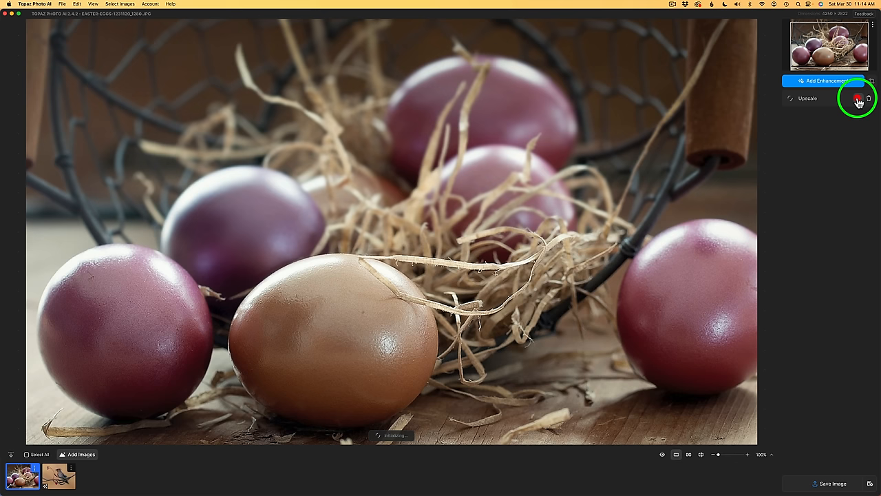
{"action": "left_click", "coordinate": [857, 102]}
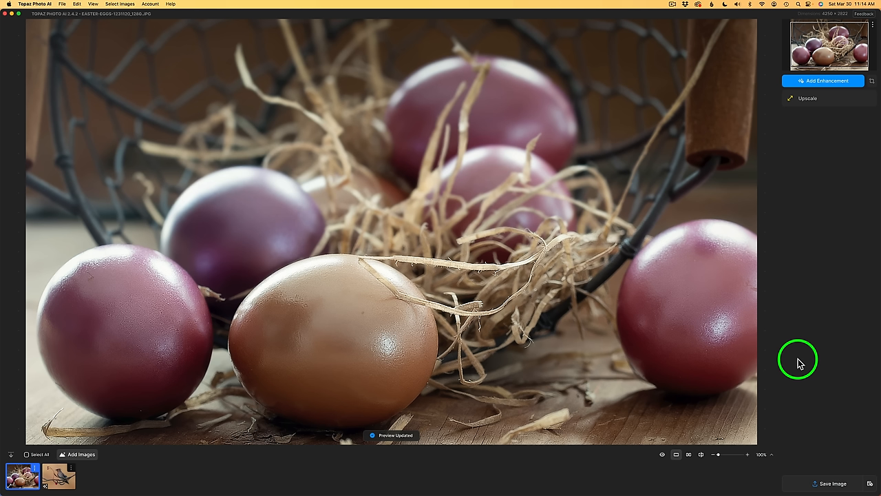